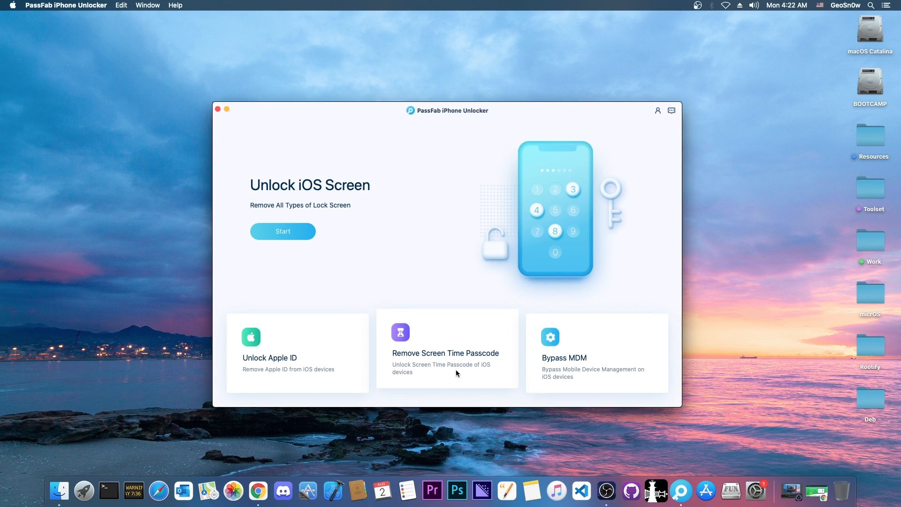
mouse_move(457, 362)
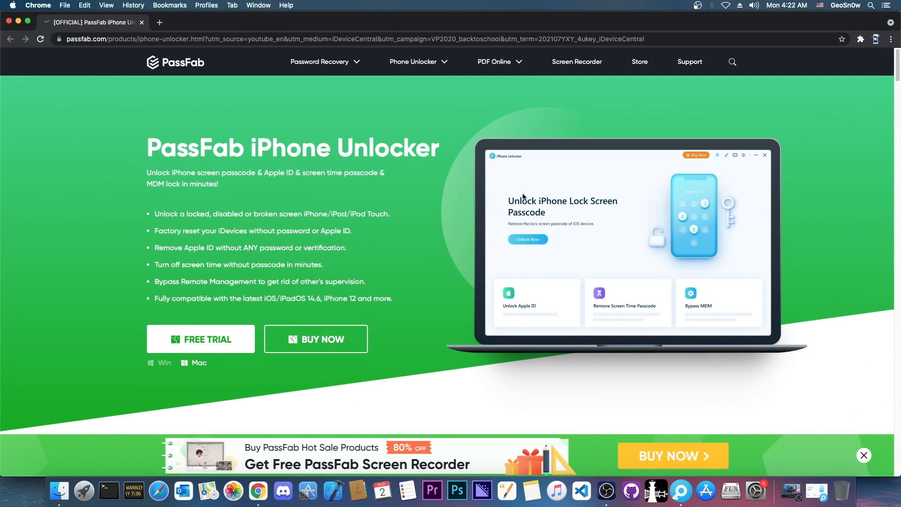
mouse_move(500, 193)
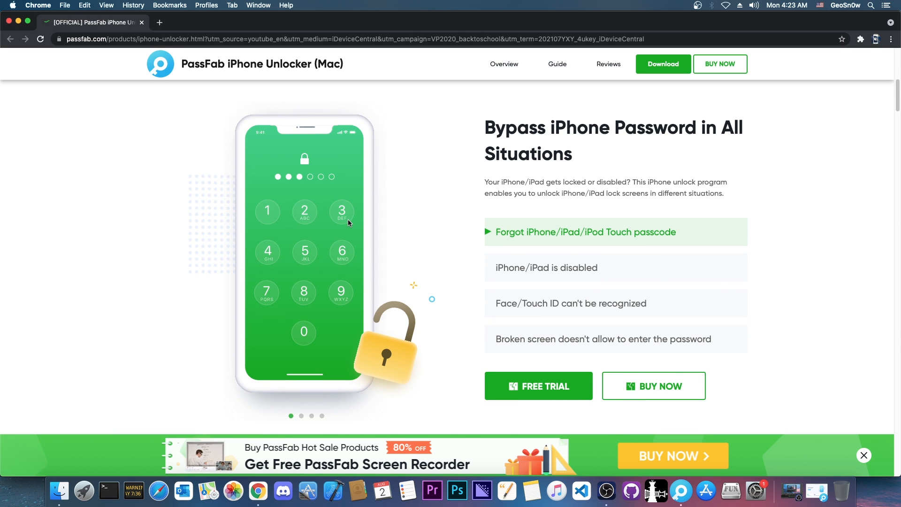
mouse_move(558, 278)
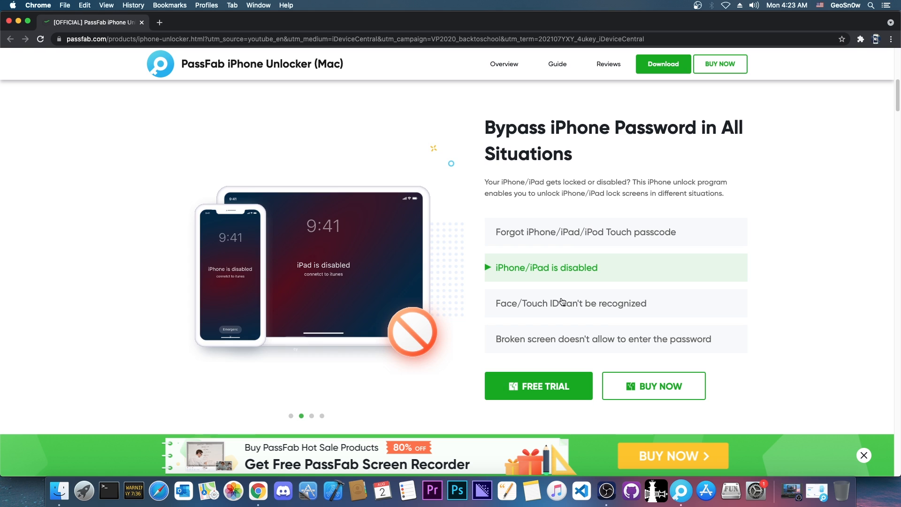
Return to the PassFab iPhone Unlocker app showing its lock-screen, Apple ID, Screen Time and MDM options.
click(603, 338)
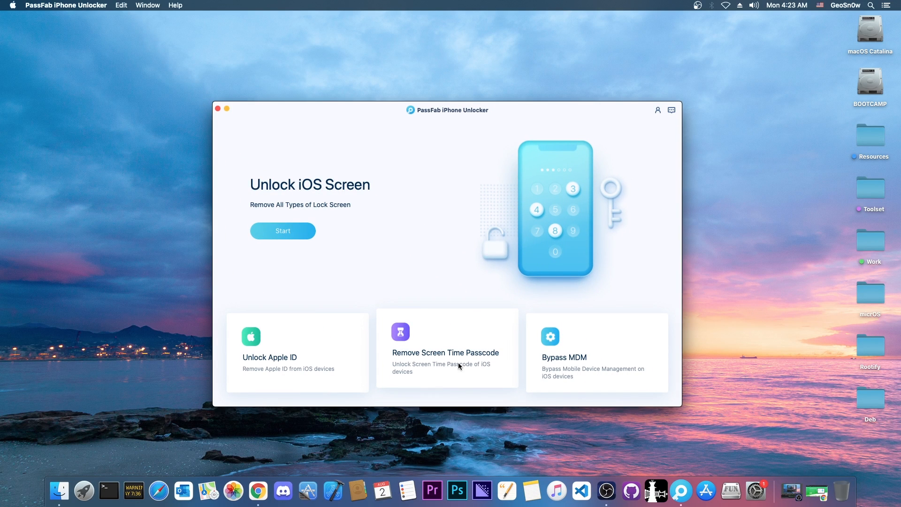
Open the Remove Screen Time Passcode tool for the connected iPod touch.
click(445, 352)
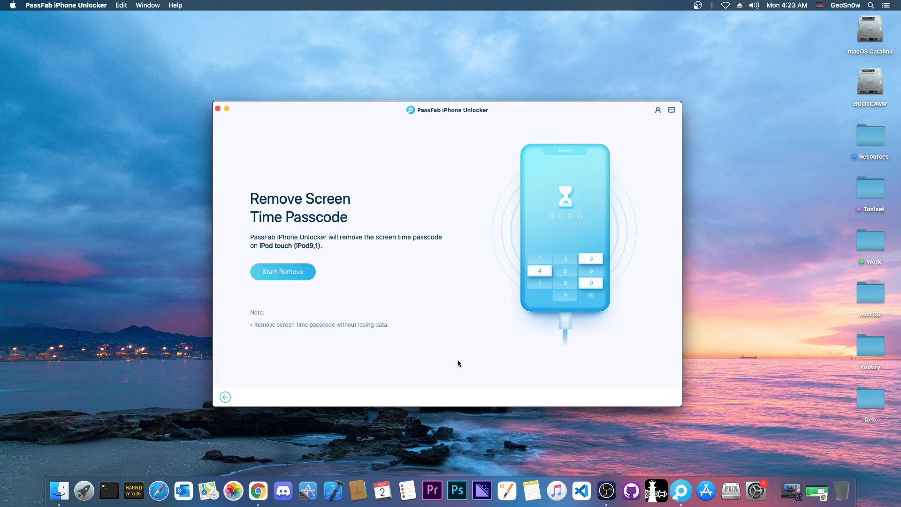
mouse_move(461, 341)
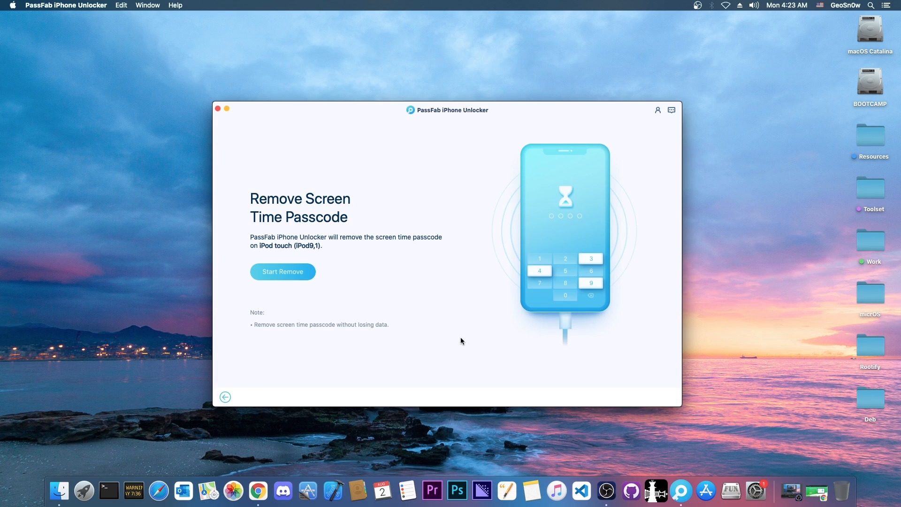
mouse_move(582, 112)
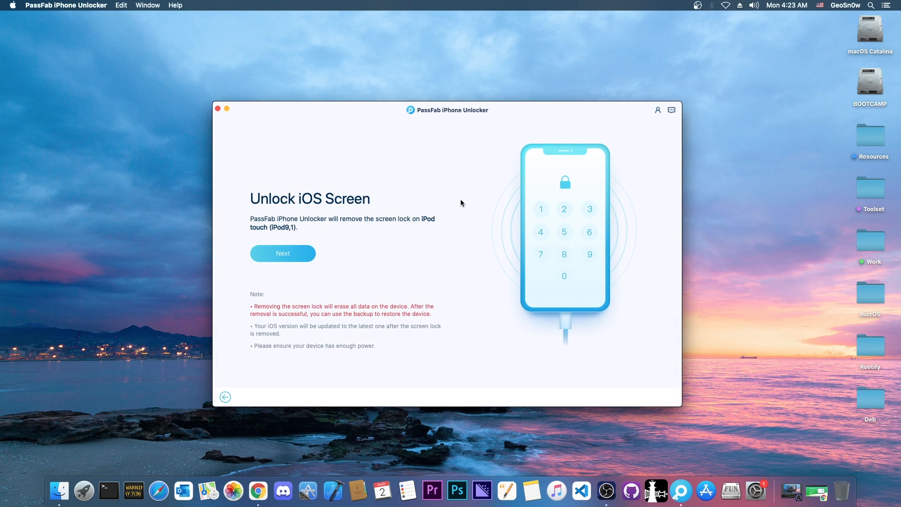
mouse_move(579, 215)
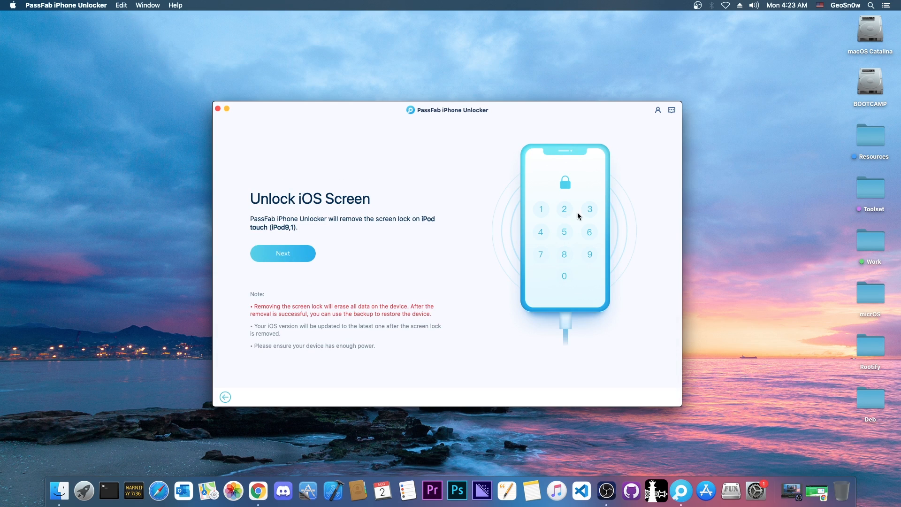
mouse_move(292, 310)
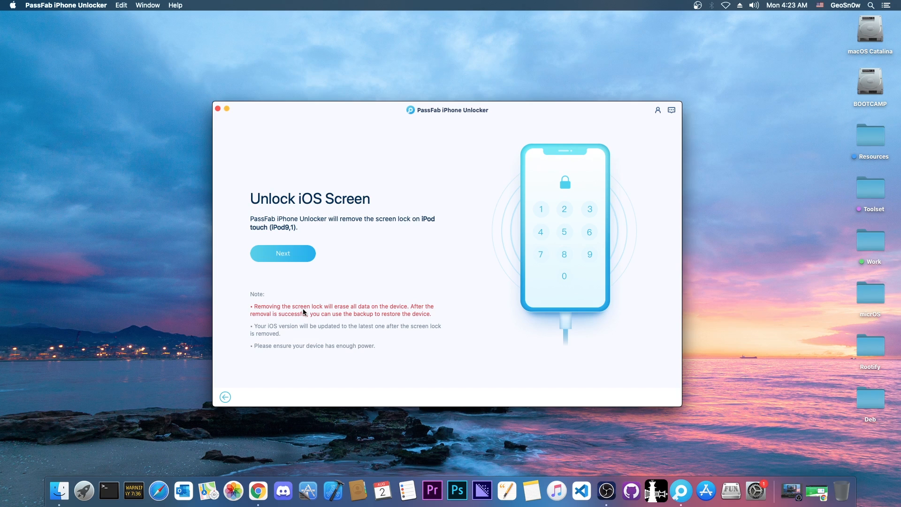
mouse_move(326, 325)
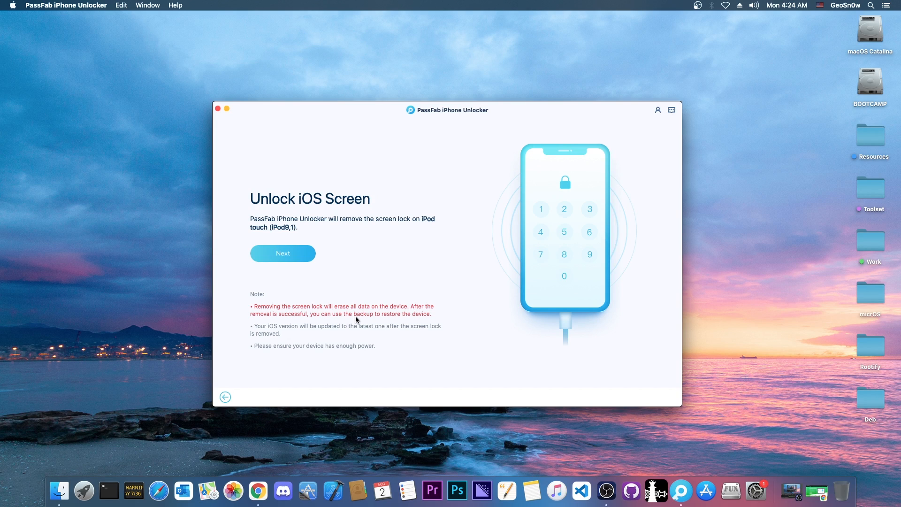
mouse_move(337, 236)
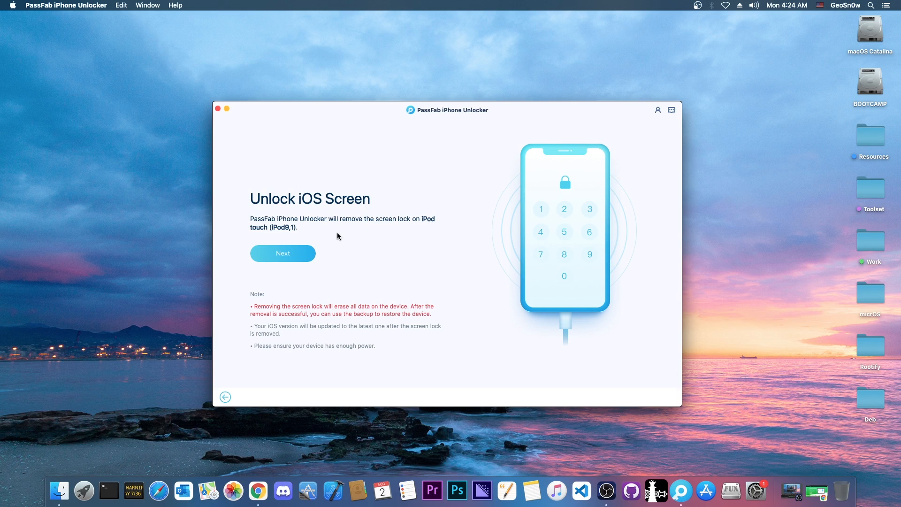
mouse_move(594, 218)
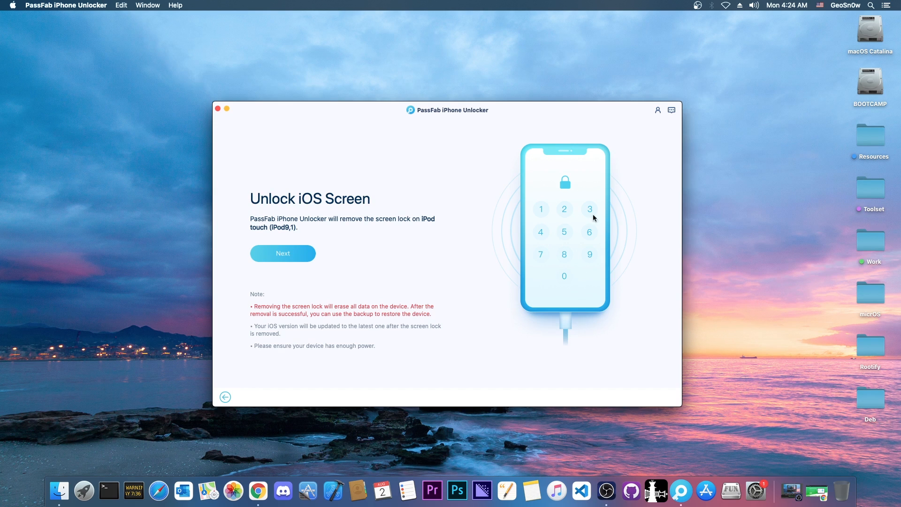
mouse_move(587, 230)
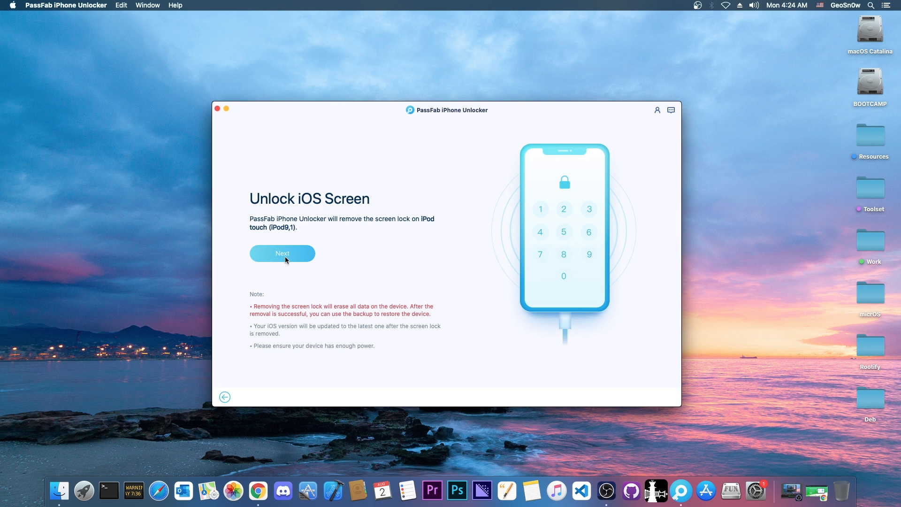
Continue to the recovery mode guide and view the iPhone 7/7 Plus and iPhone 8+ steps.
click(282, 254)
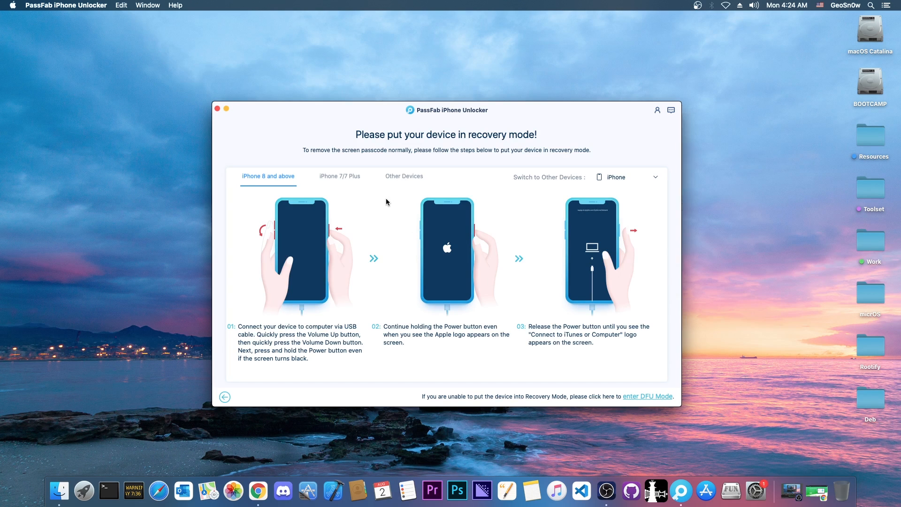
mouse_move(438, 198)
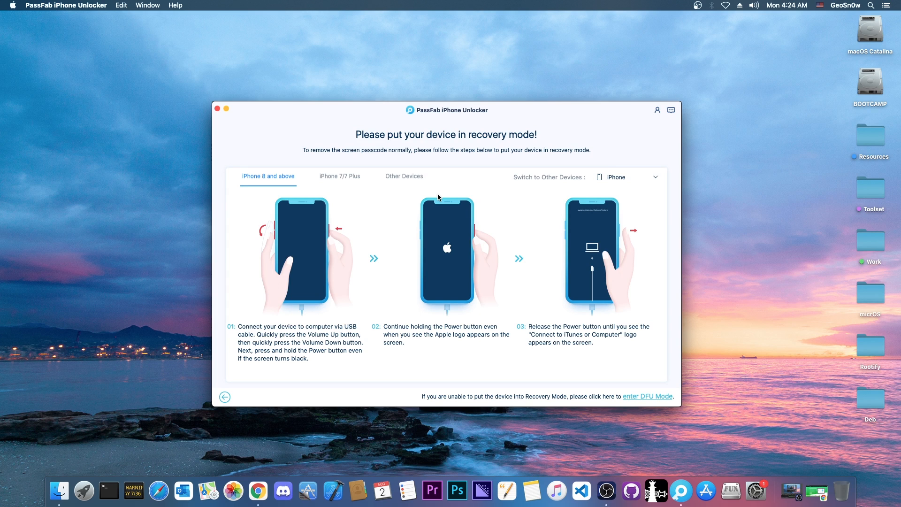
mouse_move(352, 138)
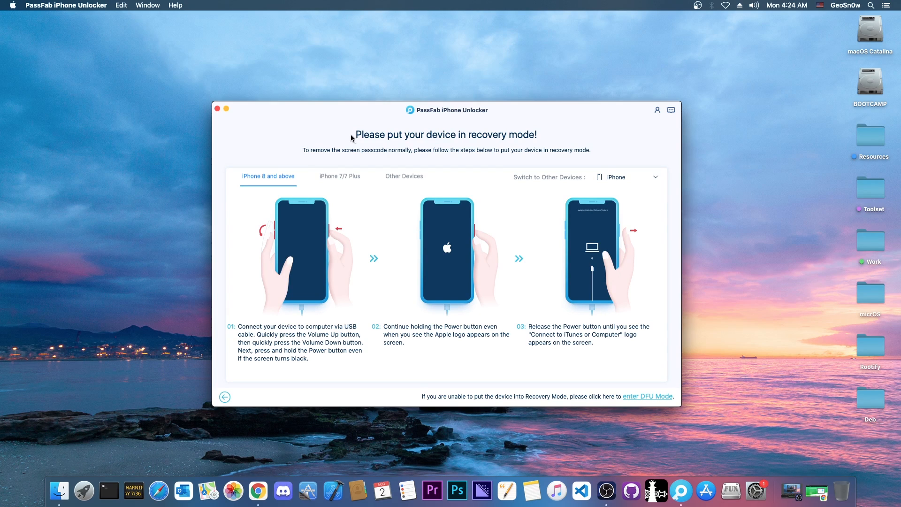
click(339, 176)
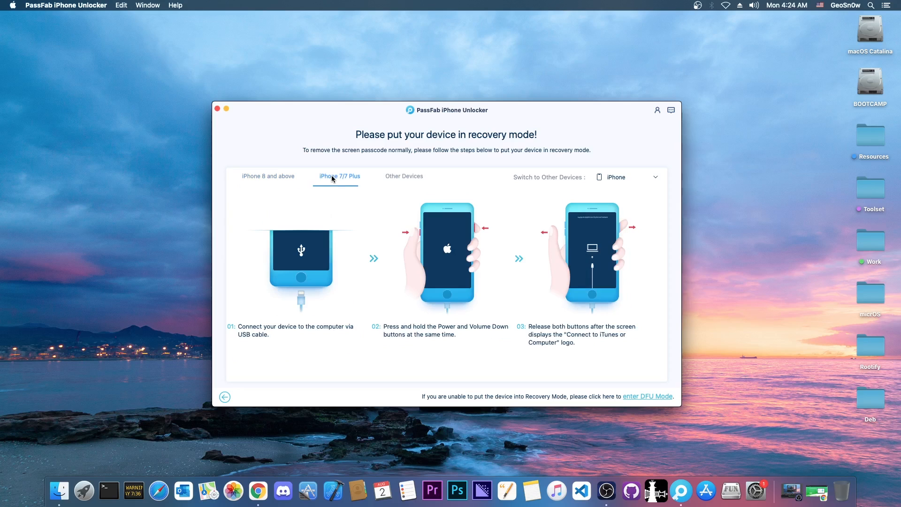
click(267, 176)
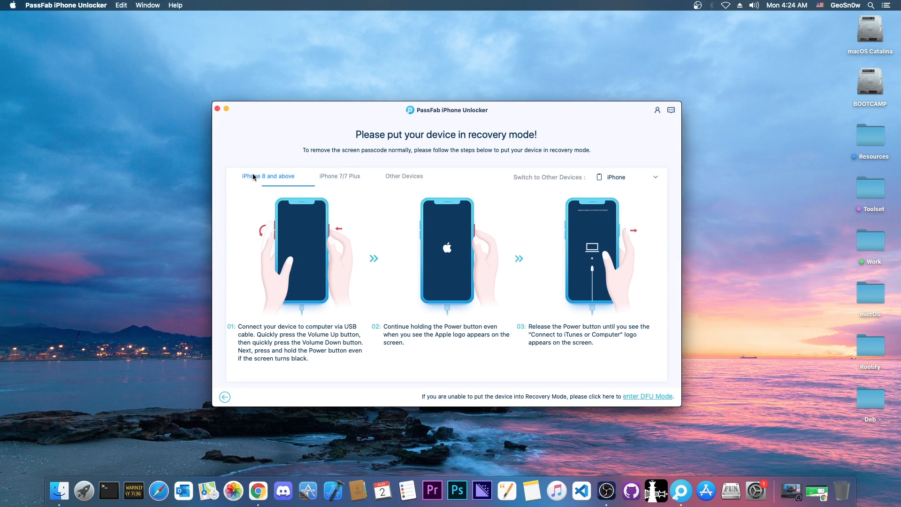
mouse_move(358, 196)
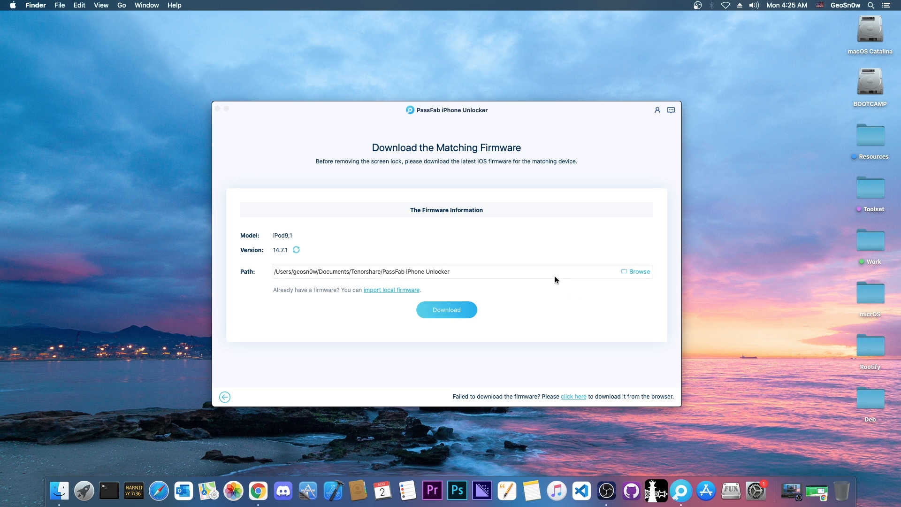
mouse_move(416, 218)
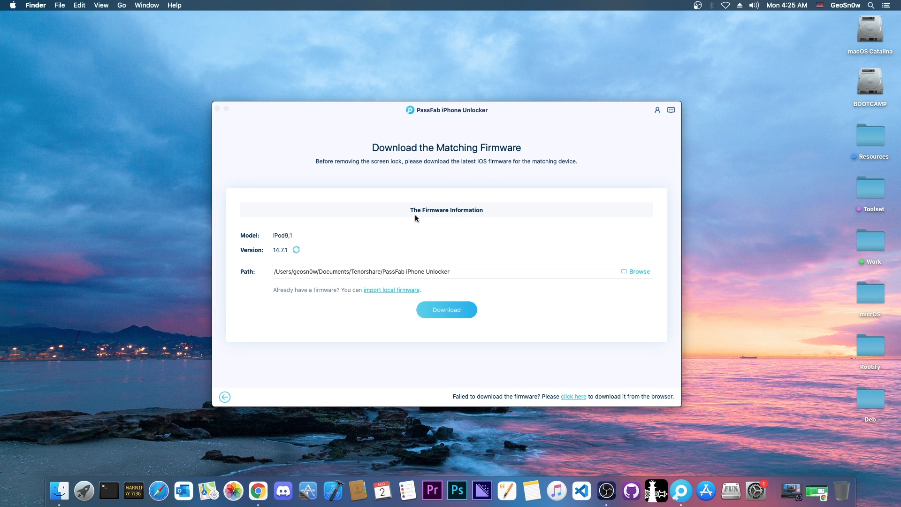
mouse_move(274, 241)
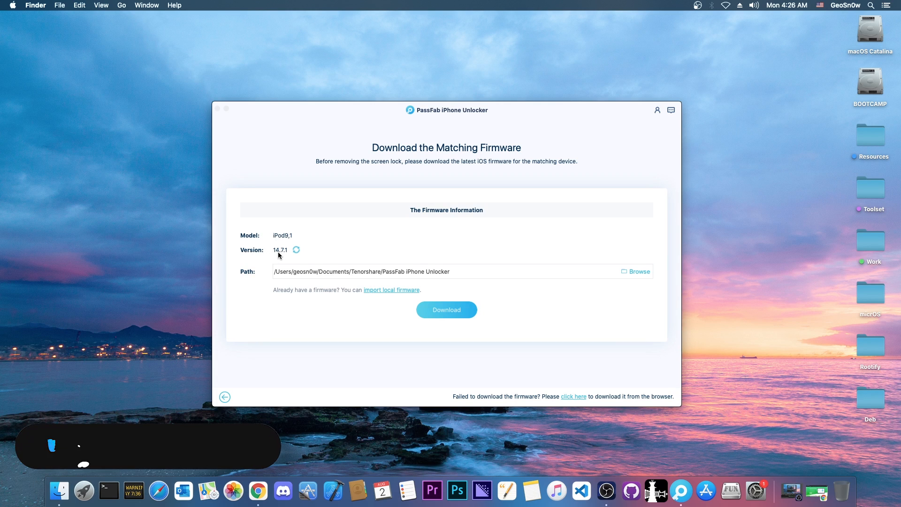
mouse_move(516, 317)
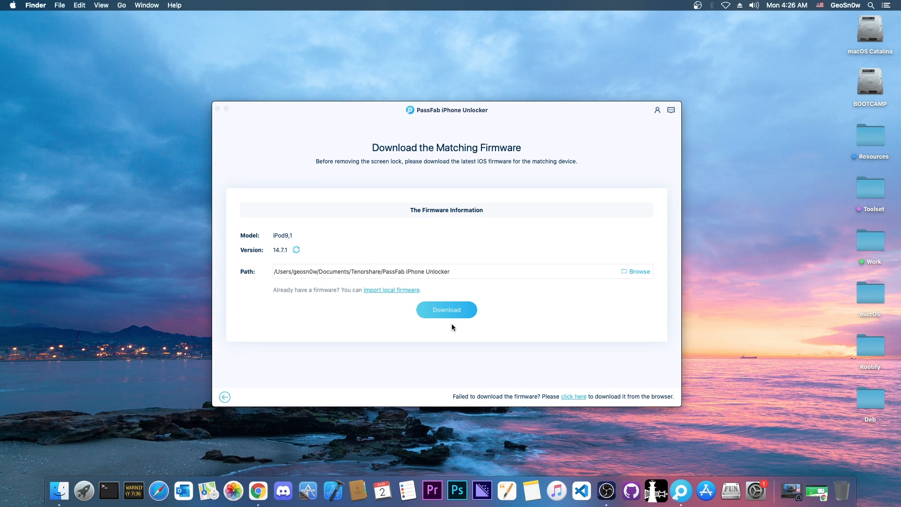
Download the iOS 14.7.1 firmware for the iPod9,1 to the default path.
click(446, 309)
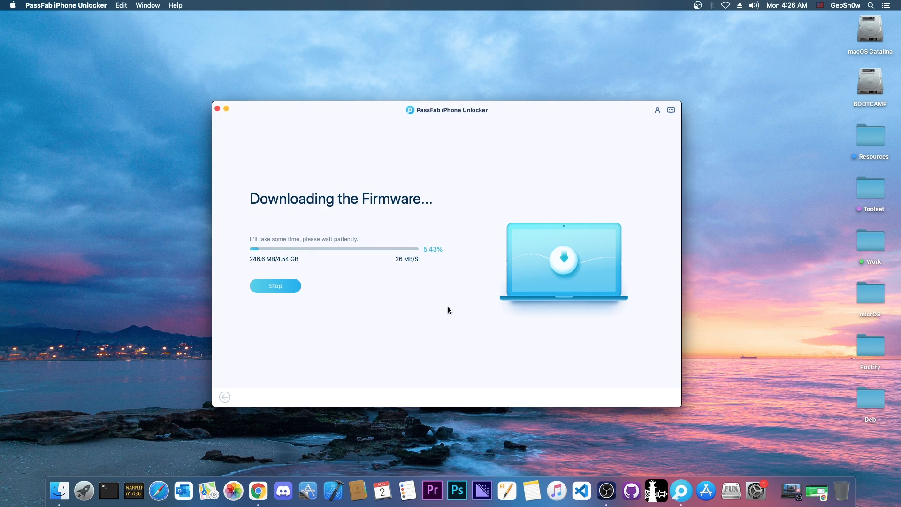
mouse_move(673, 159)
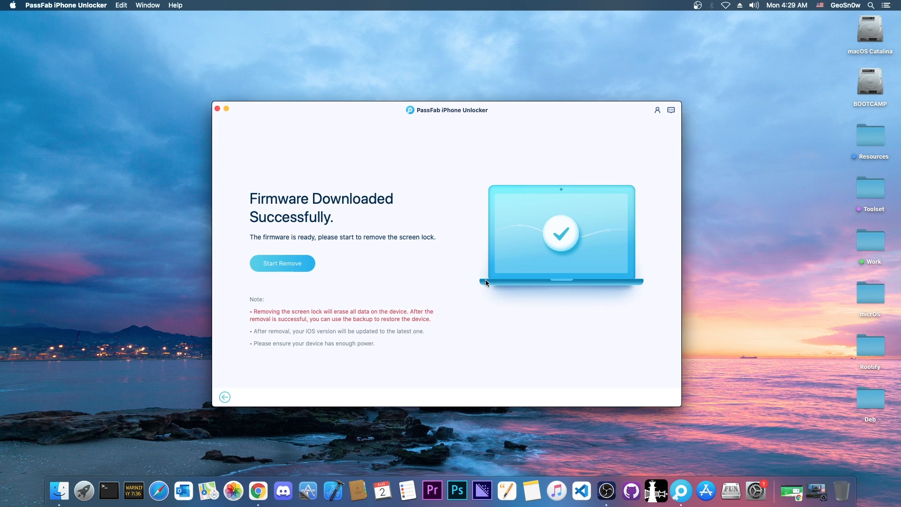
mouse_move(241, 307)
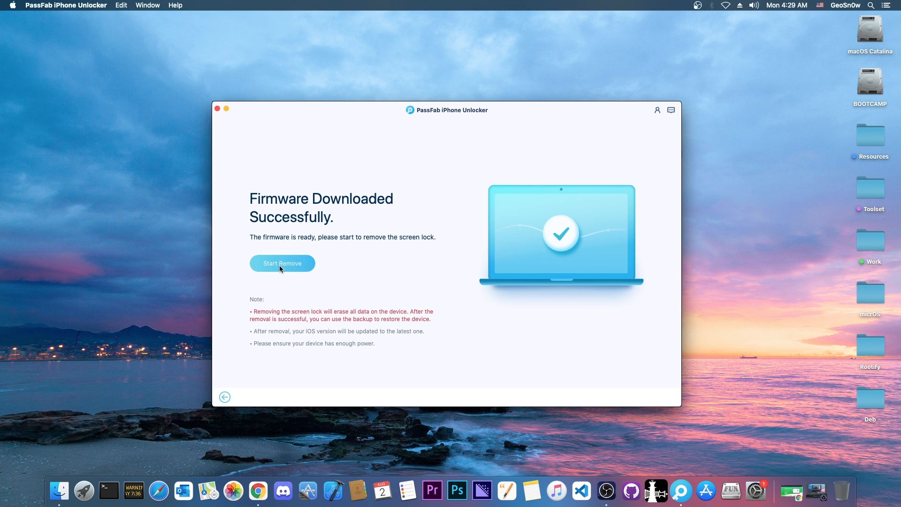
mouse_move(441, 361)
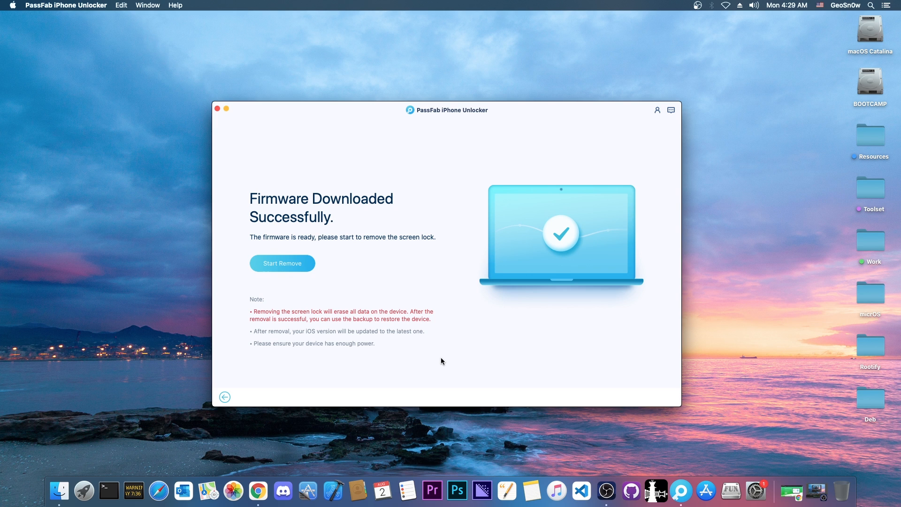
mouse_move(299, 333)
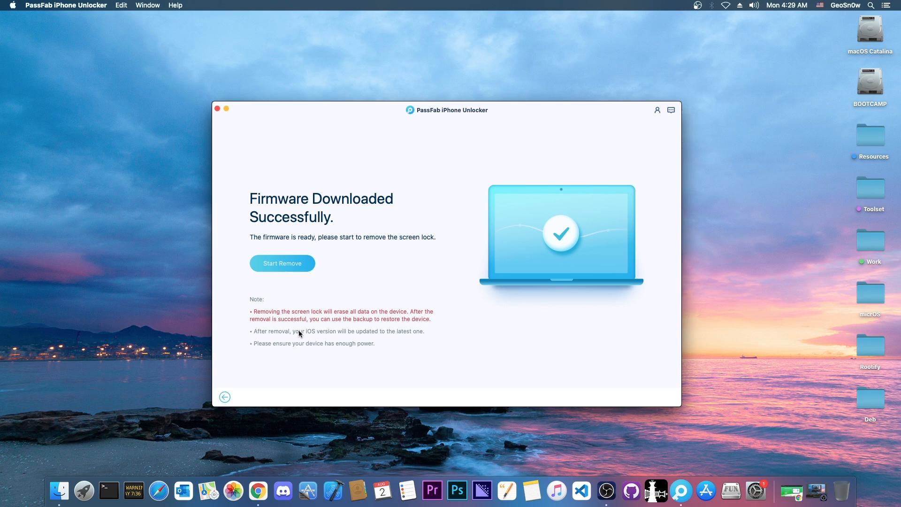
mouse_move(257, 316)
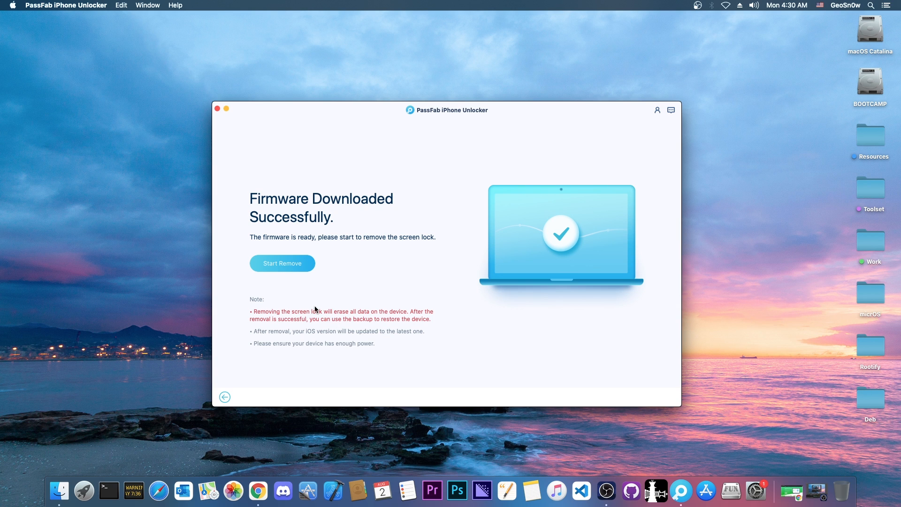
mouse_move(357, 310)
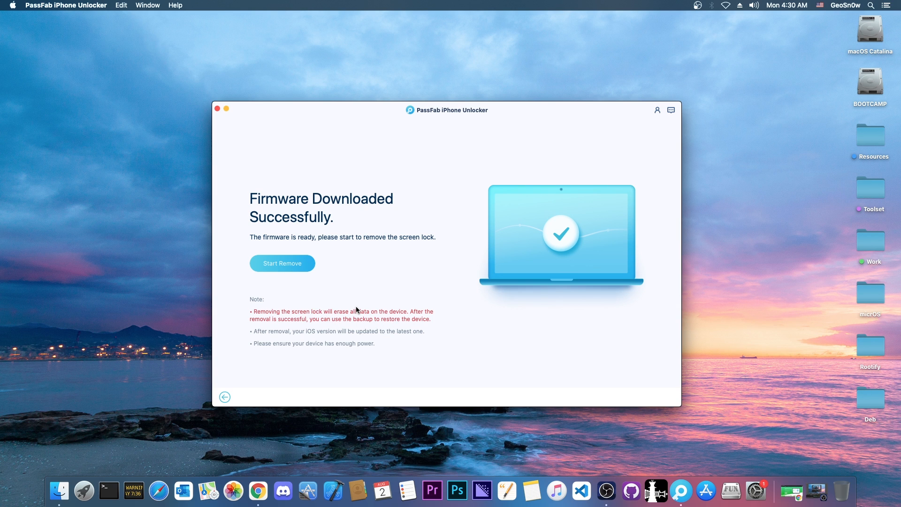
mouse_move(348, 268)
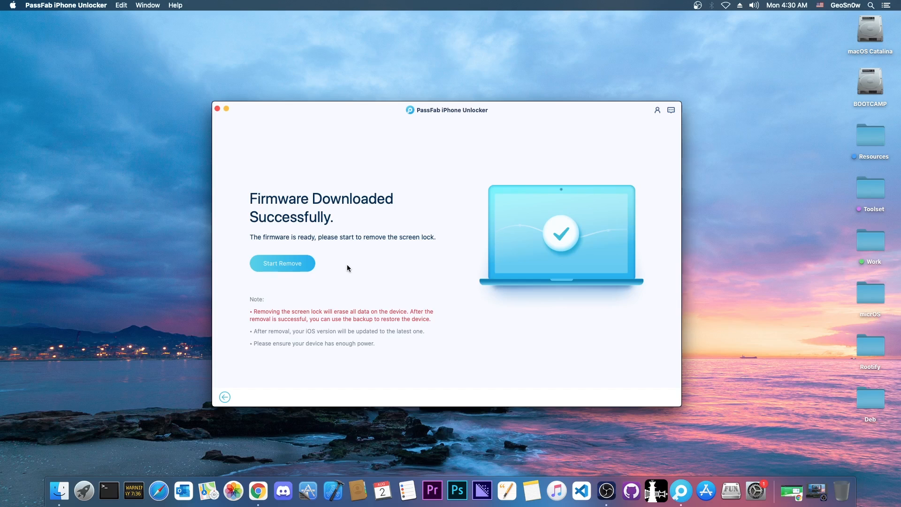
mouse_move(310, 270)
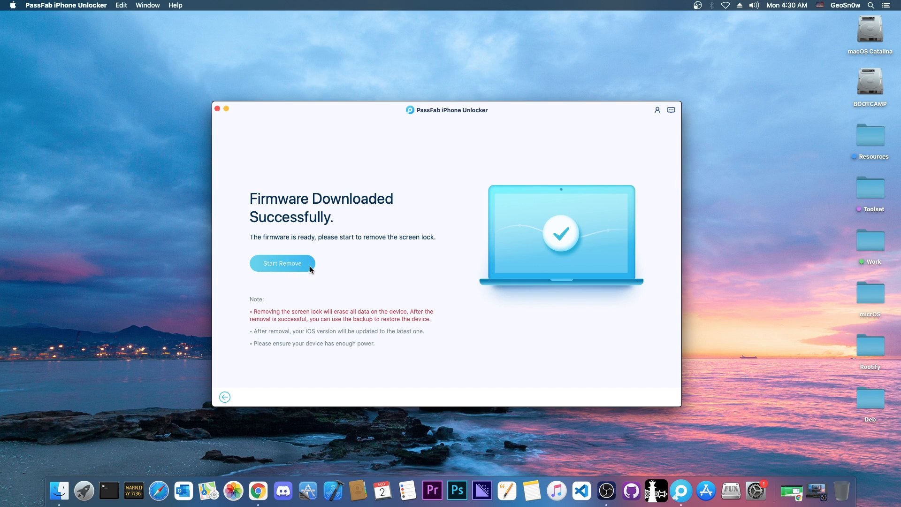
Start removing the iPod's screen lock using the downloaded firmware.
click(282, 263)
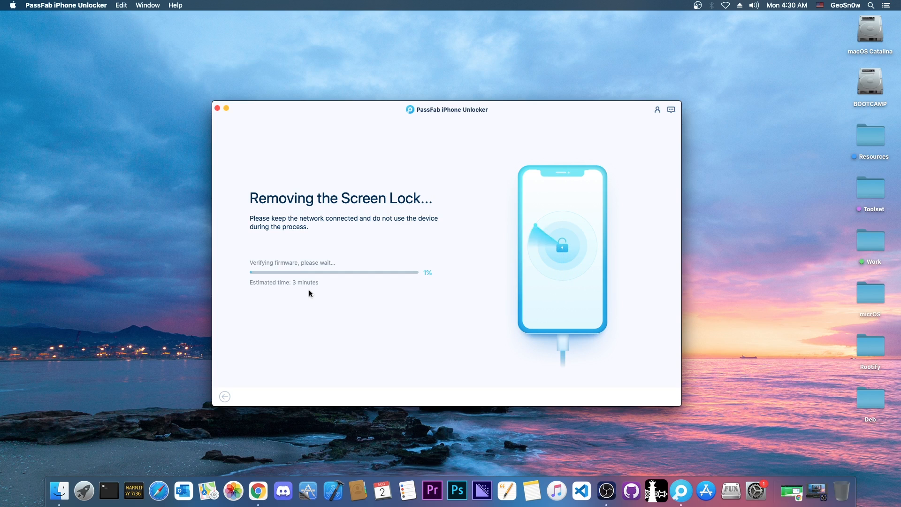
mouse_move(310, 247)
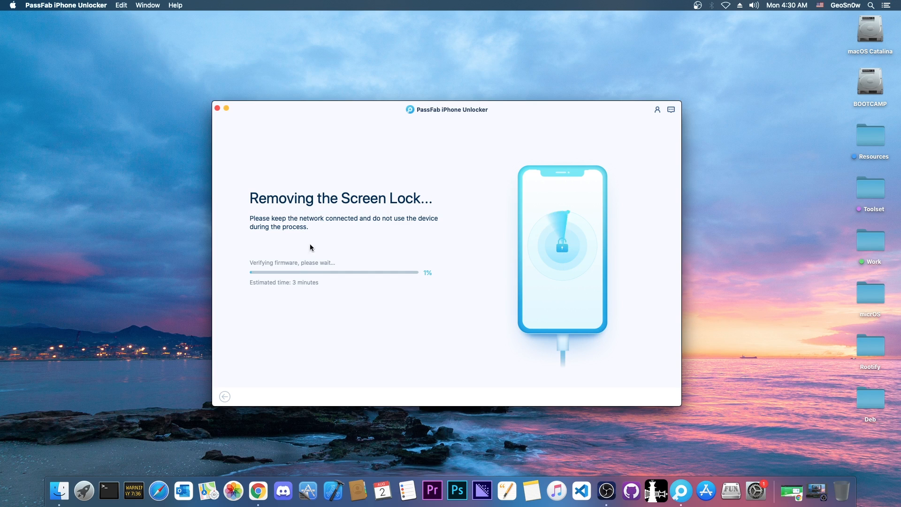
mouse_move(254, 269)
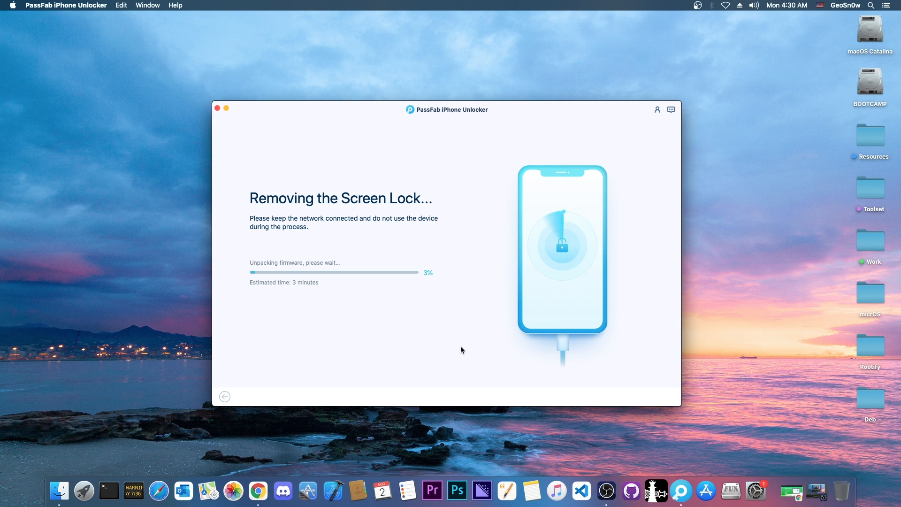
mouse_move(459, 348)
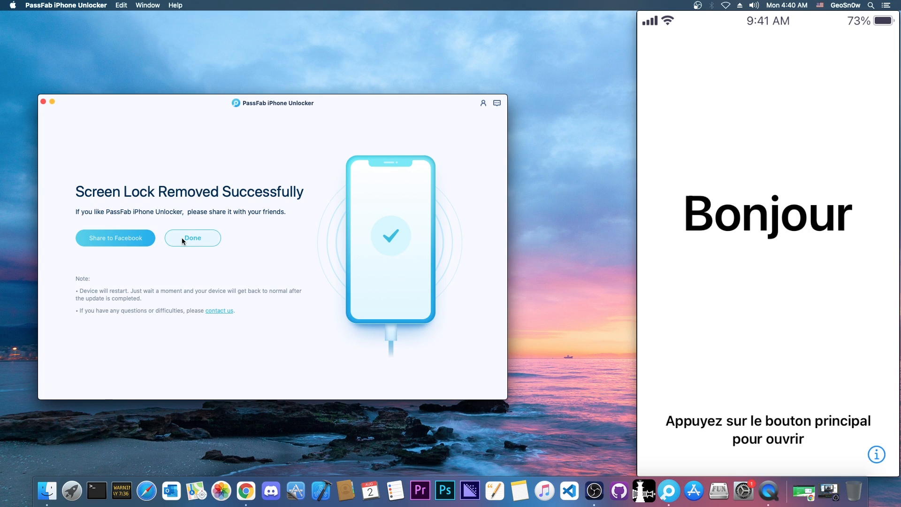
Dismiss the Screen Lock Removed Successfully page with Done.
click(192, 238)
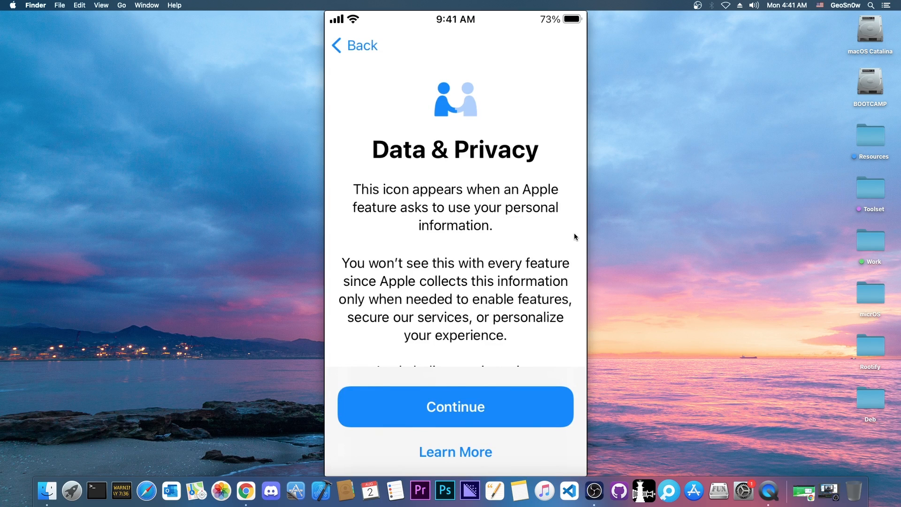
Accept data privacy, skip app transfer, Apple ID and Screen Time, then open Settings.
click(454, 407)
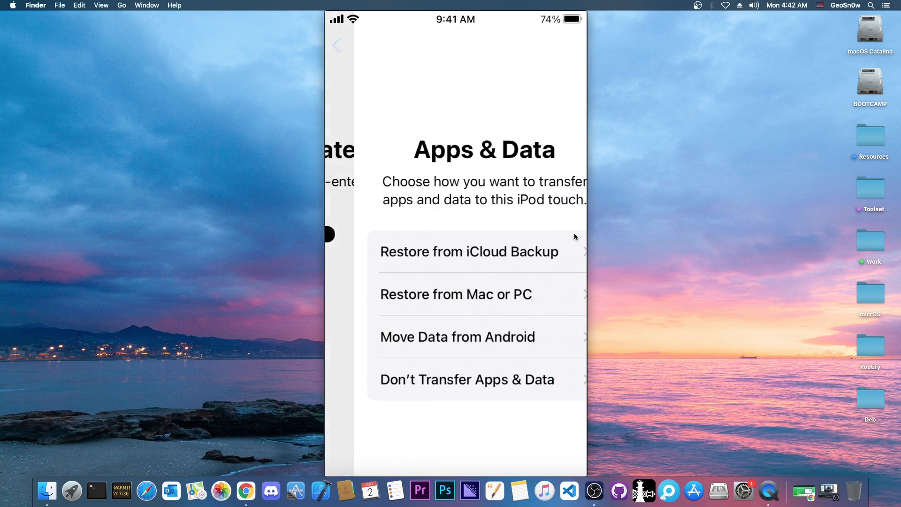
click(468, 251)
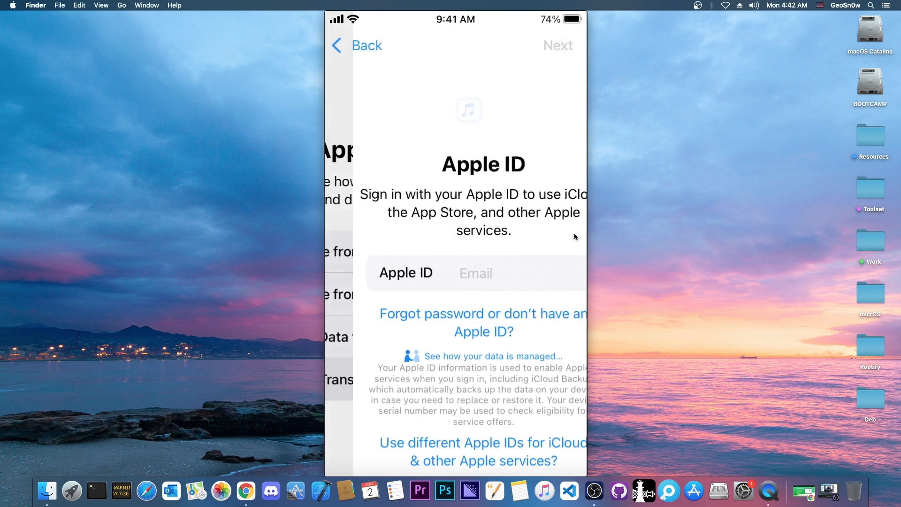
click(482, 322)
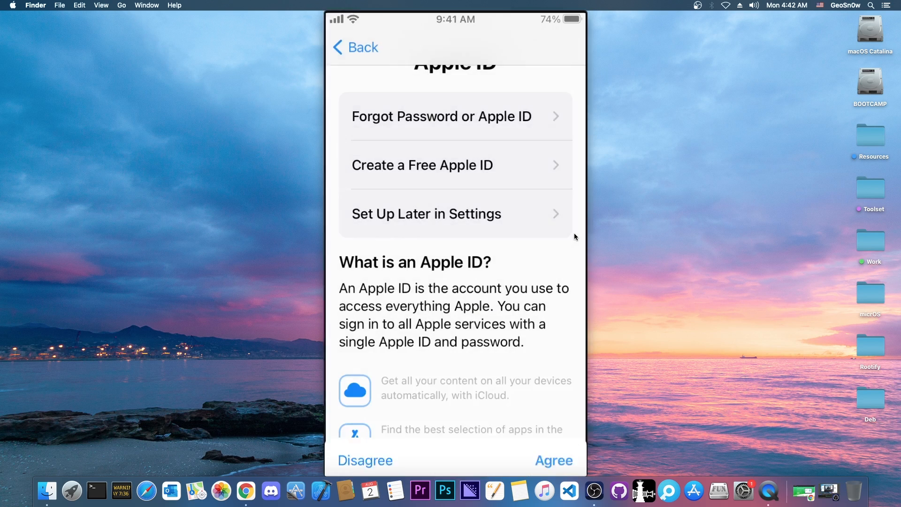
click(553, 460)
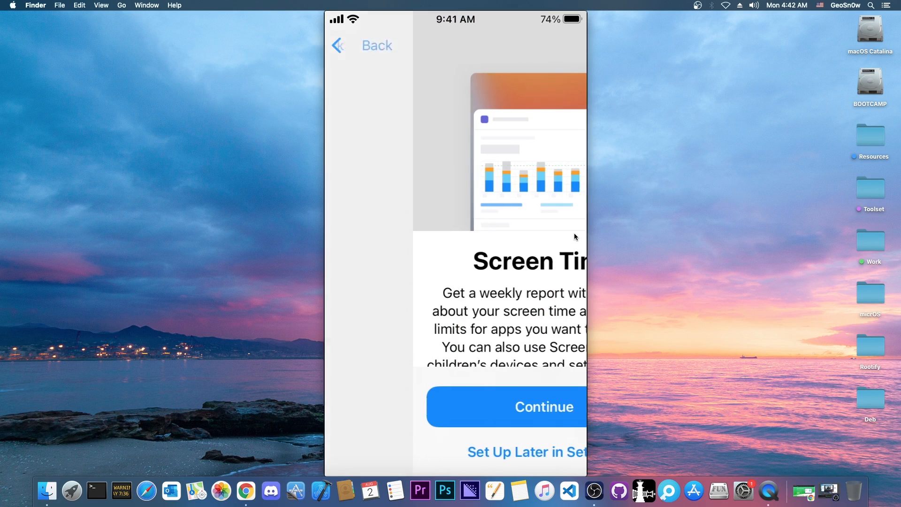
click(543, 406)
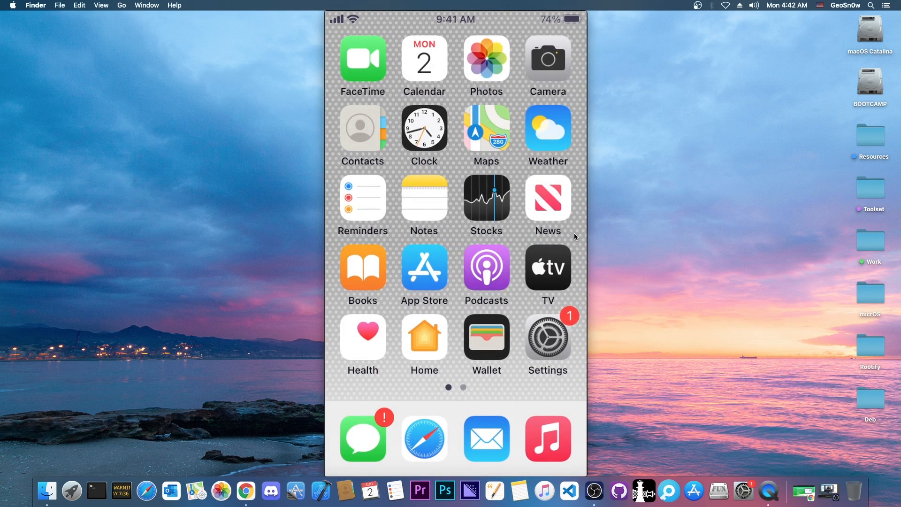
click(546, 337)
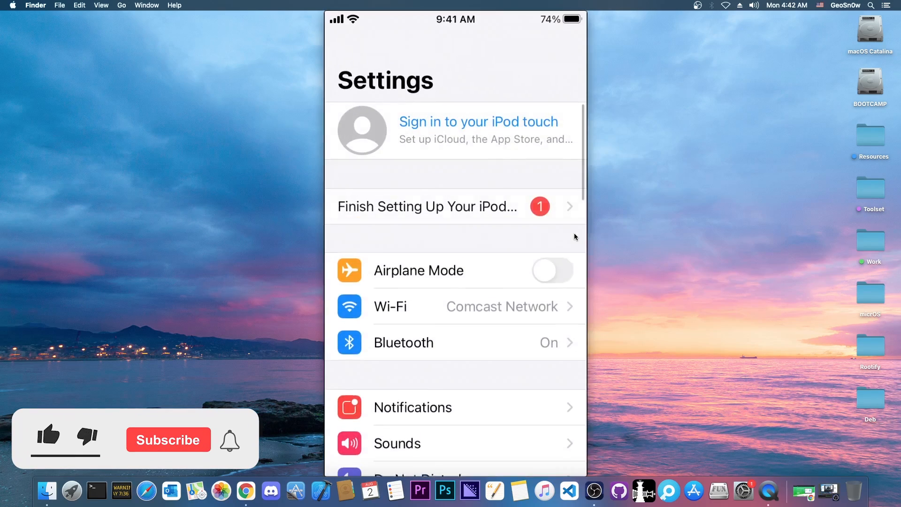